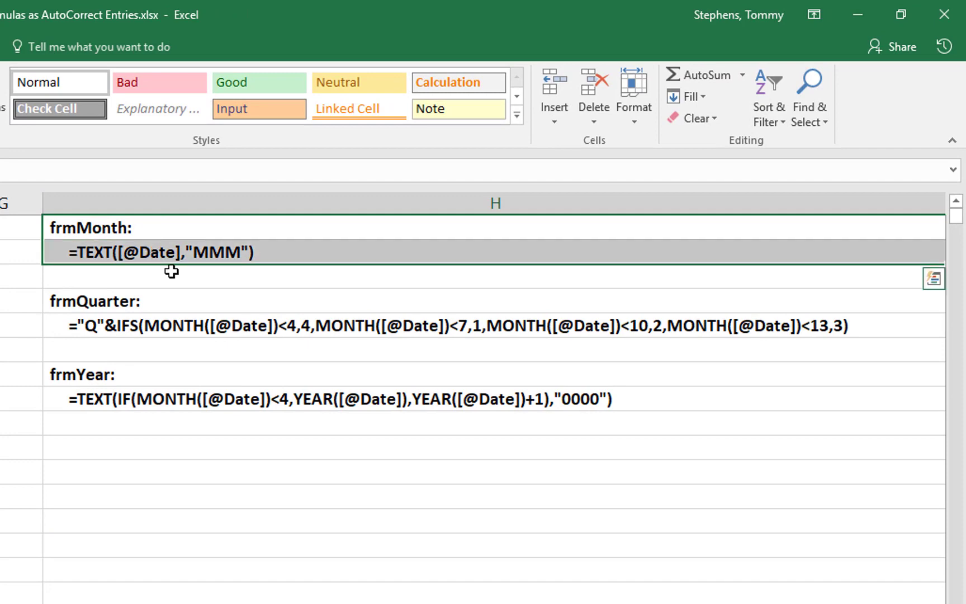
pyautogui.moveTo(398, 291)
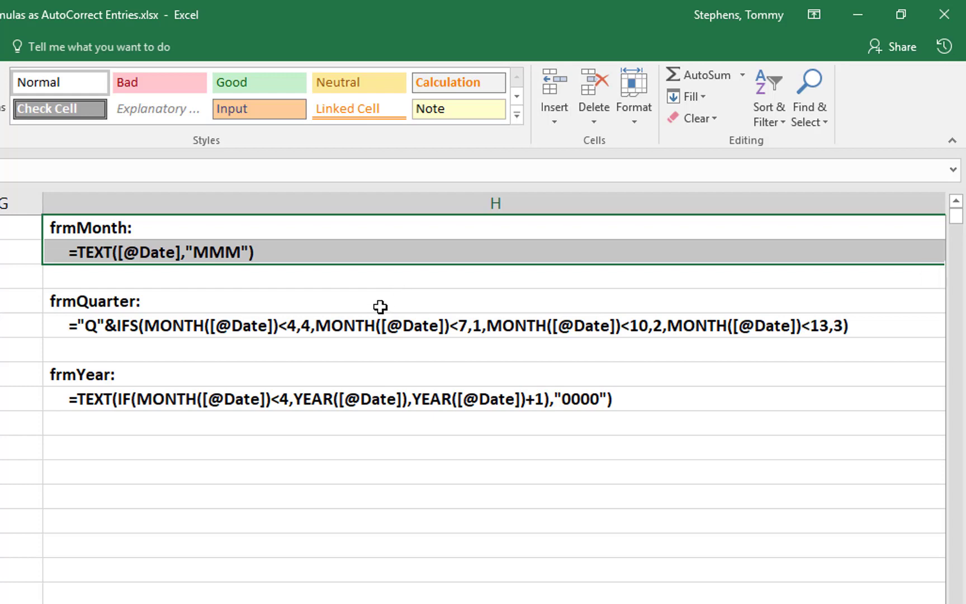
# Review the frmQuarter and frmYear formulas listed on the sheet
pyautogui.click(383, 325)
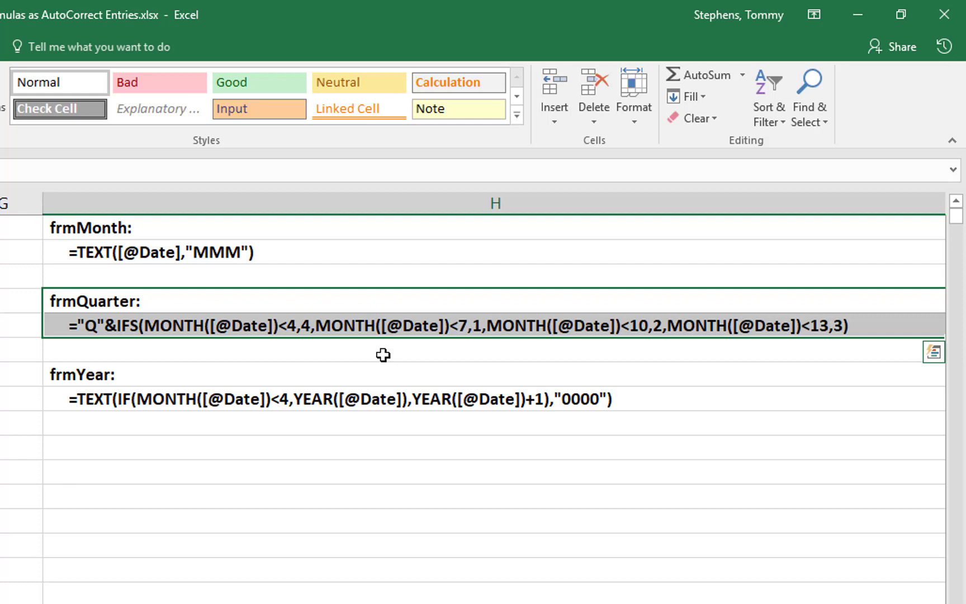
pyautogui.click(338, 399)
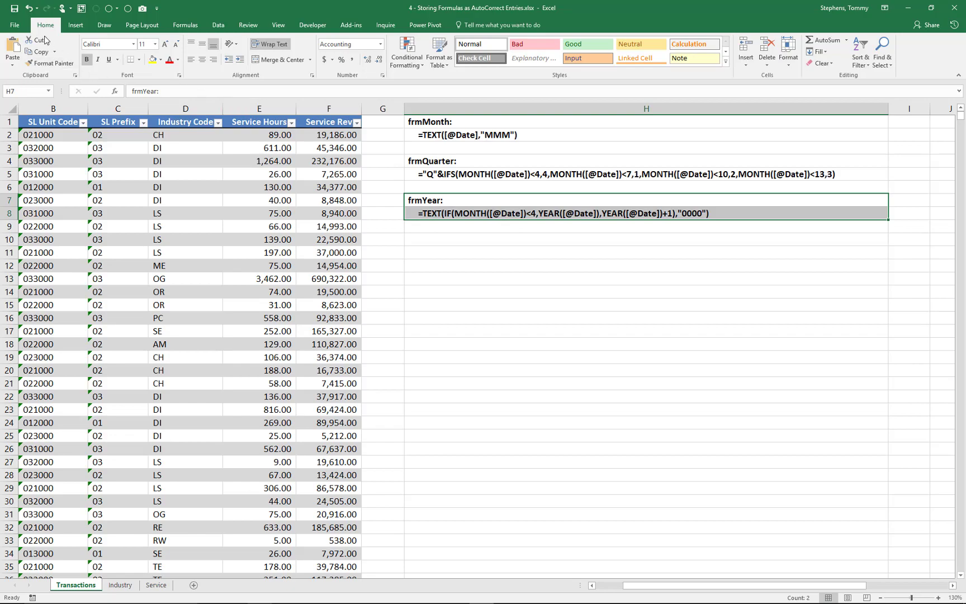
# Reach the AutoCorrect Options from Excel Options > Proofing
pyautogui.click(15, 25)
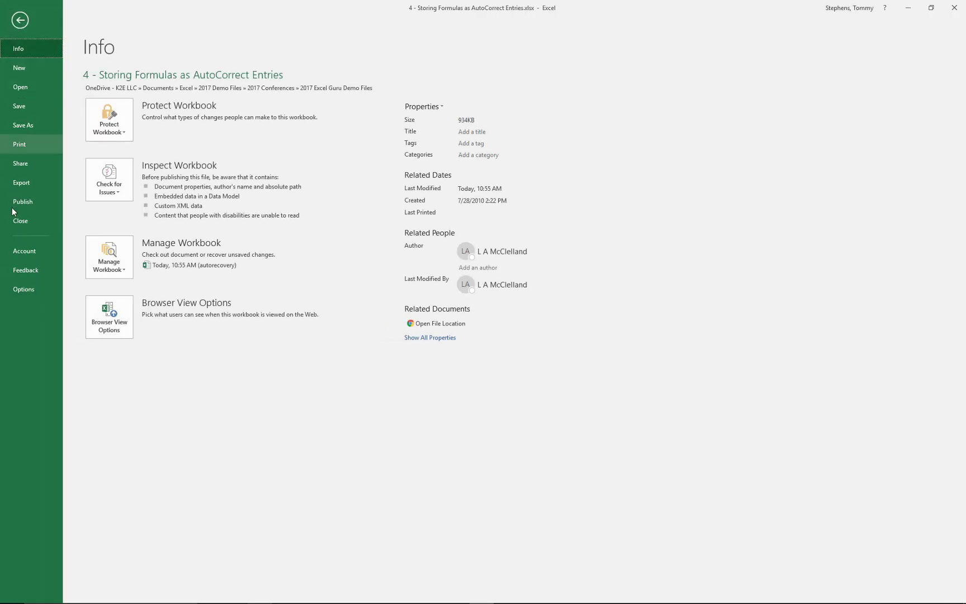
pyautogui.click(22, 289)
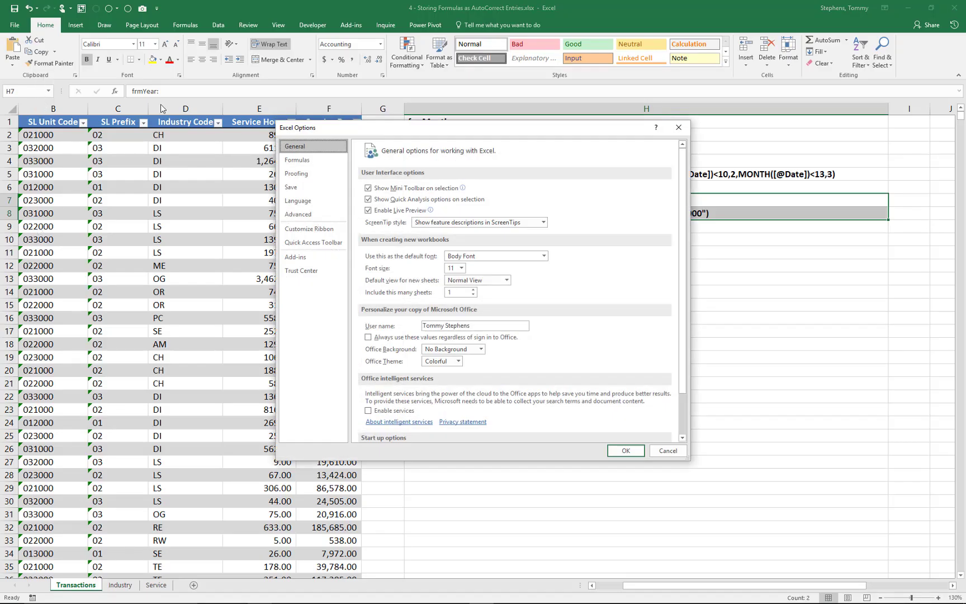
pyautogui.click(296, 173)
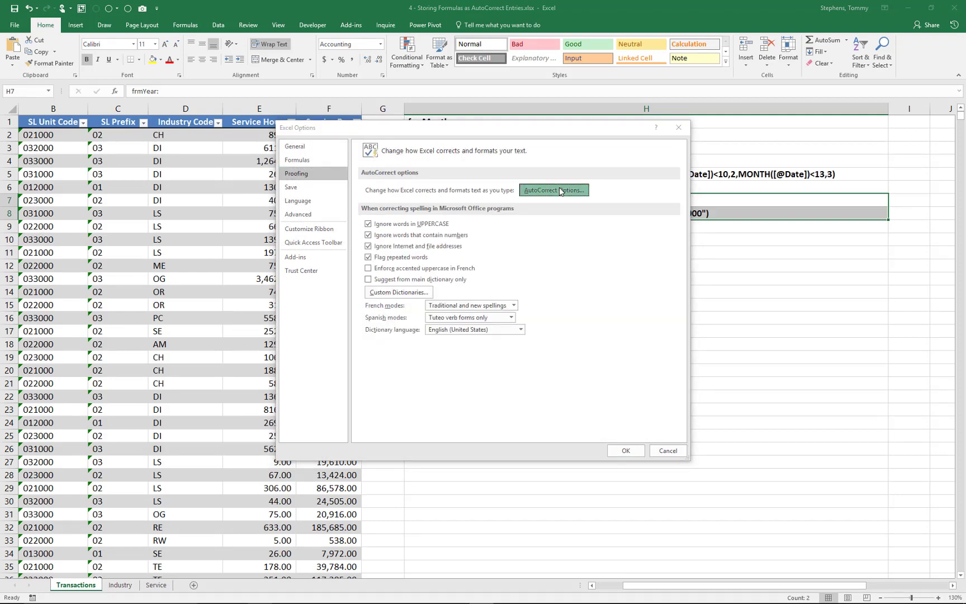
pyautogui.click(552, 190)
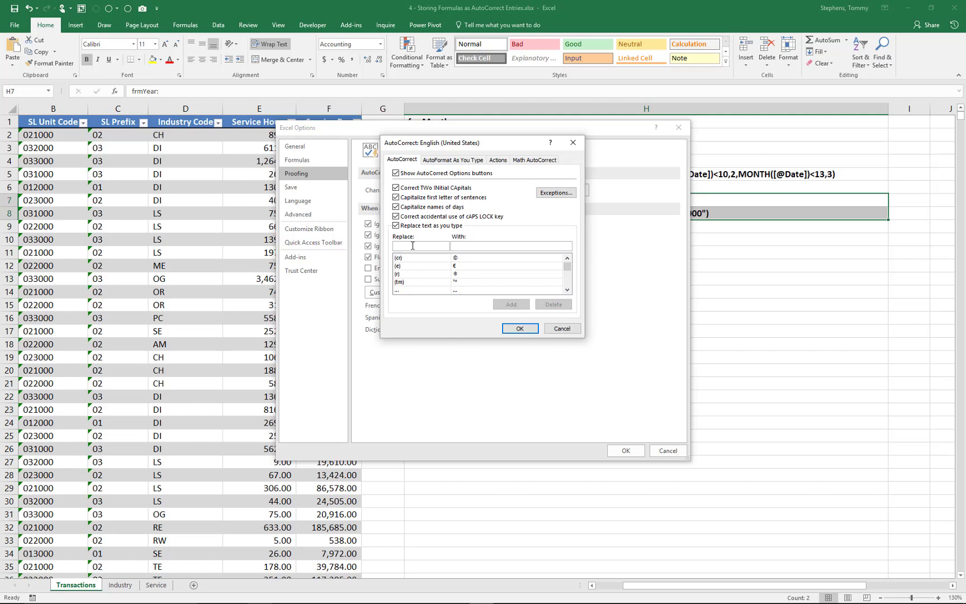
pyautogui.write('frmMonth')
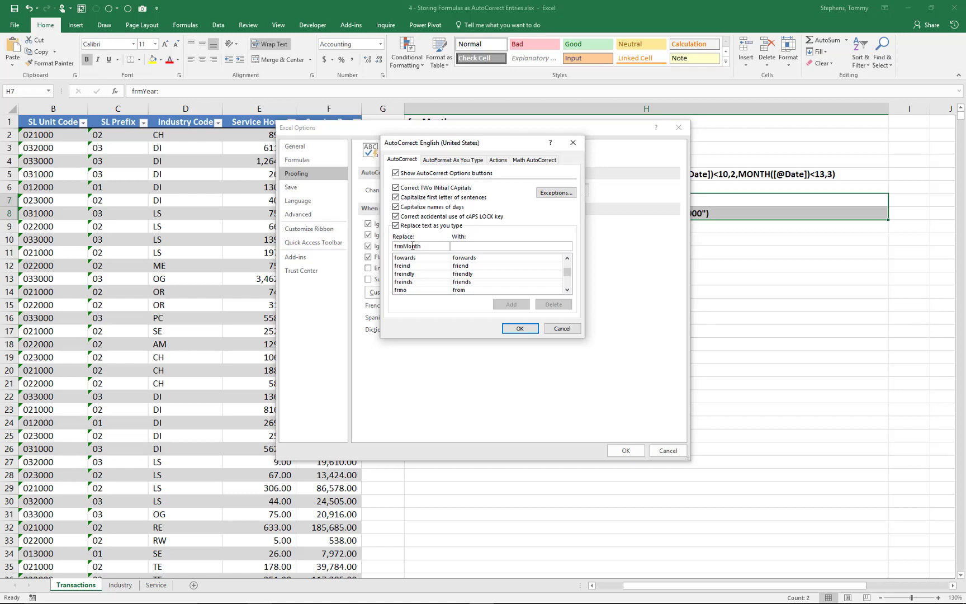
pyautogui.write('=TEXT([@Date],"MMM")')
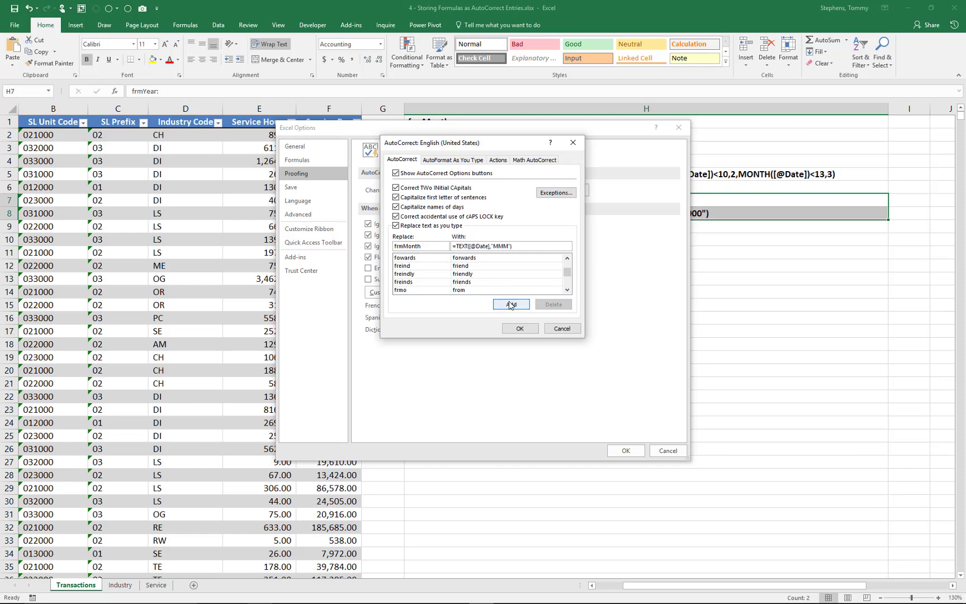
pyautogui.click(510, 304)
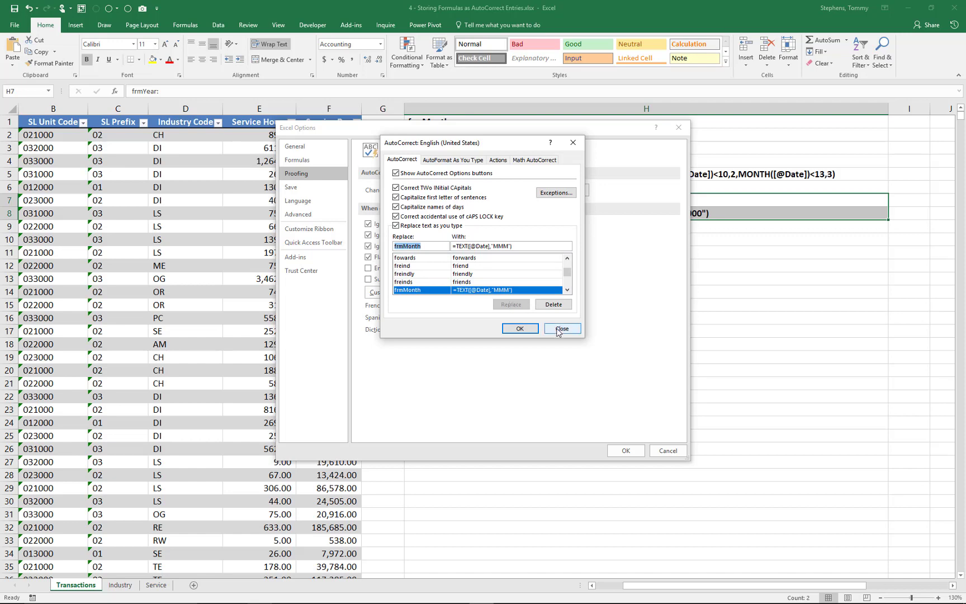
pyautogui.click(560, 328)
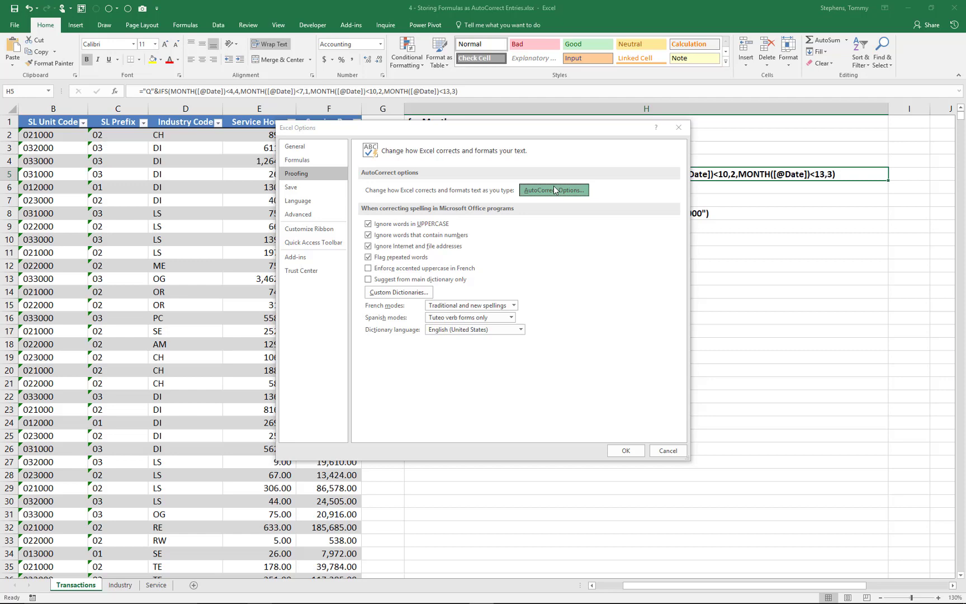
pyautogui.click(552, 190)
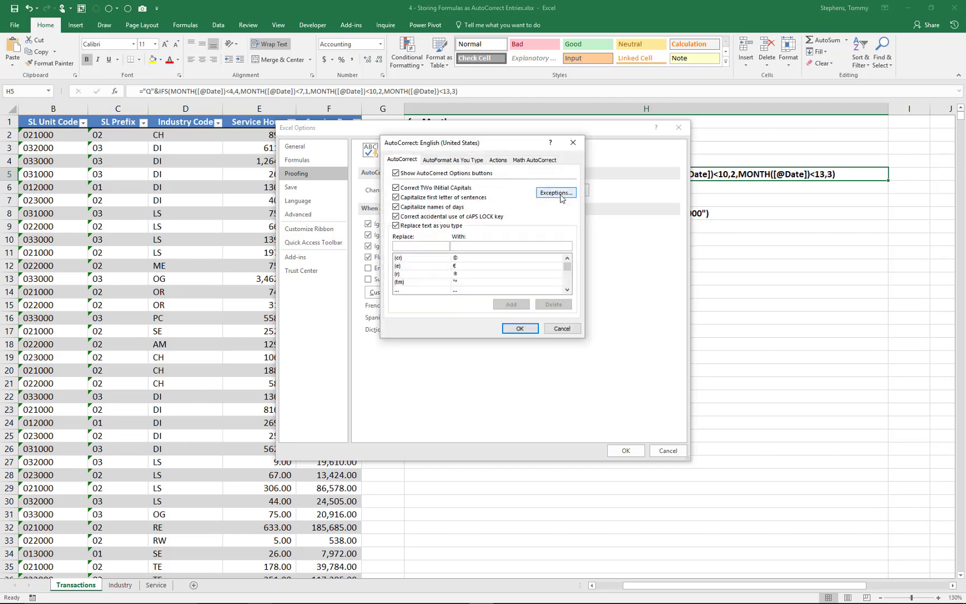
pyautogui.click(419, 245)
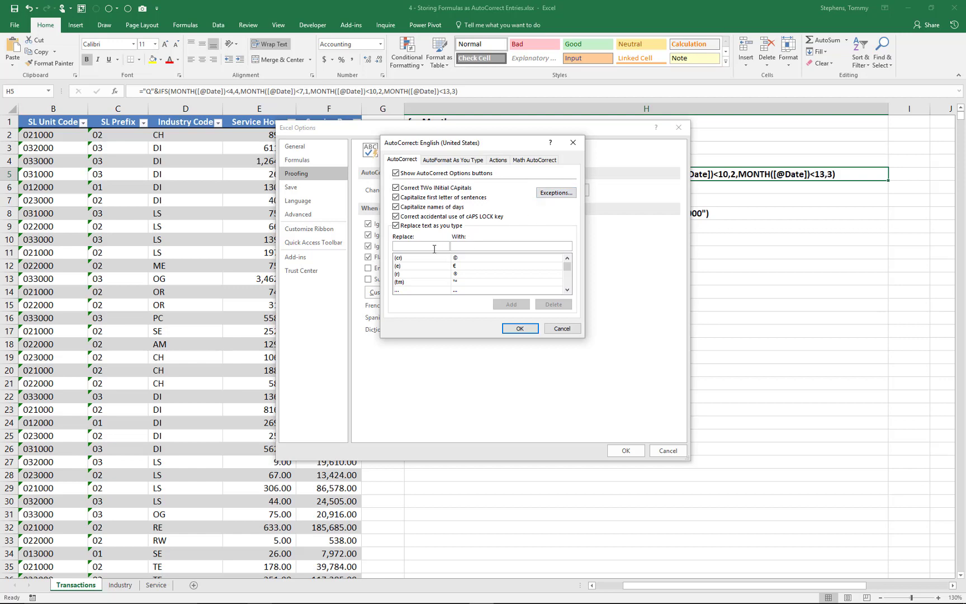
pyautogui.write('frm')
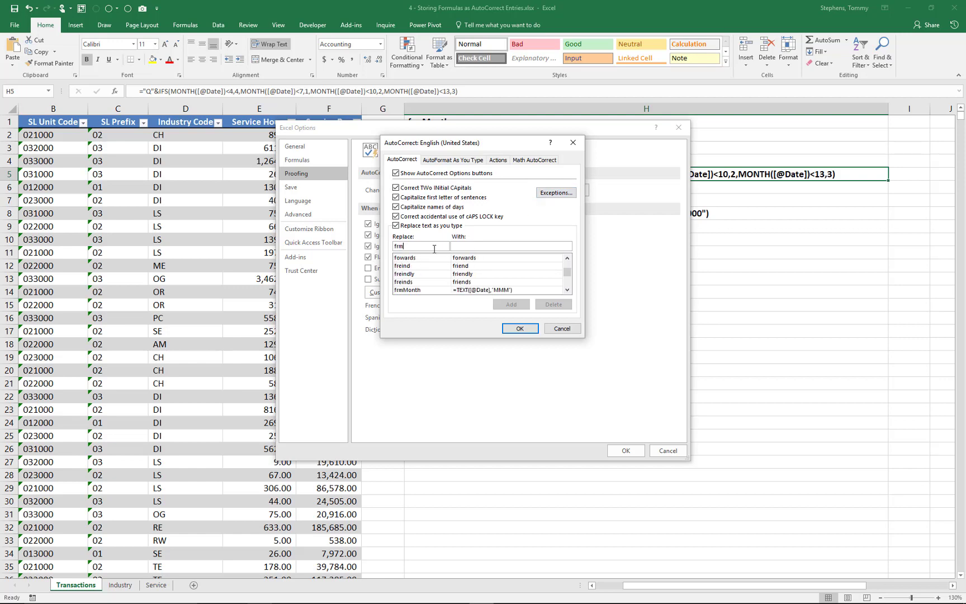
pyautogui.write('Quarter')
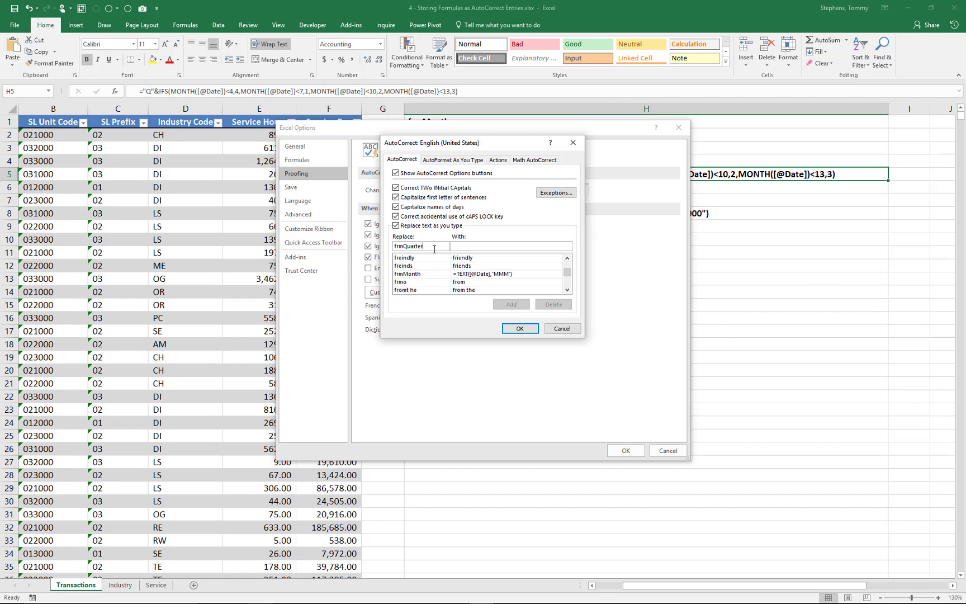
pyautogui.write('MONTH([@Date])<10,2,MONTH([@Date])<13,3)')
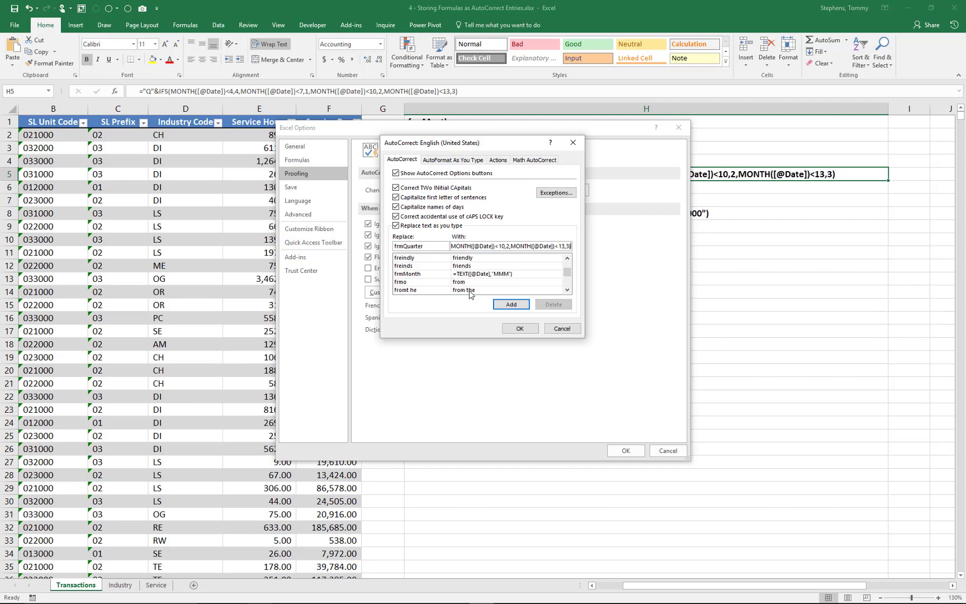
pyautogui.click(510, 304)
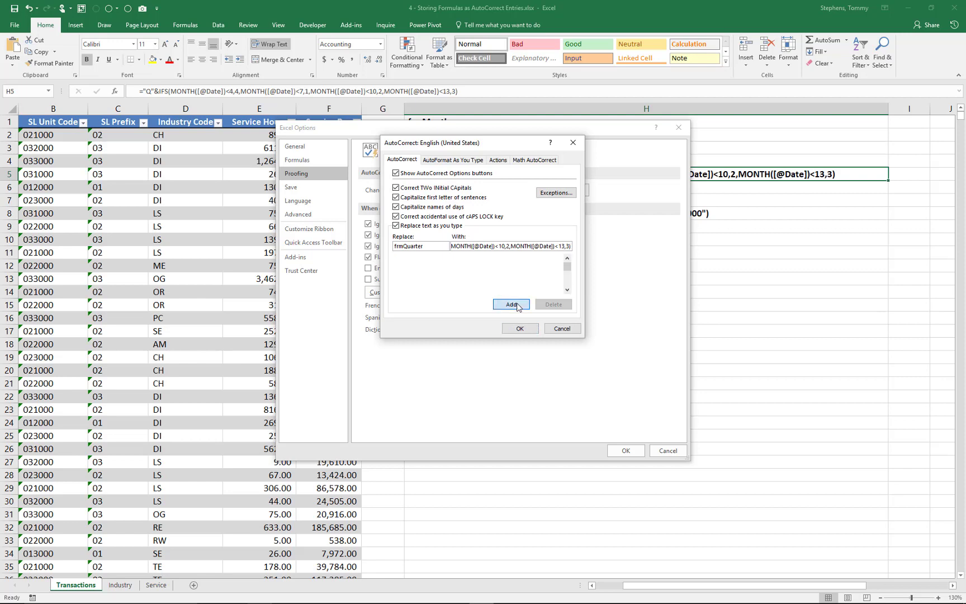
pyautogui.click(511, 304)
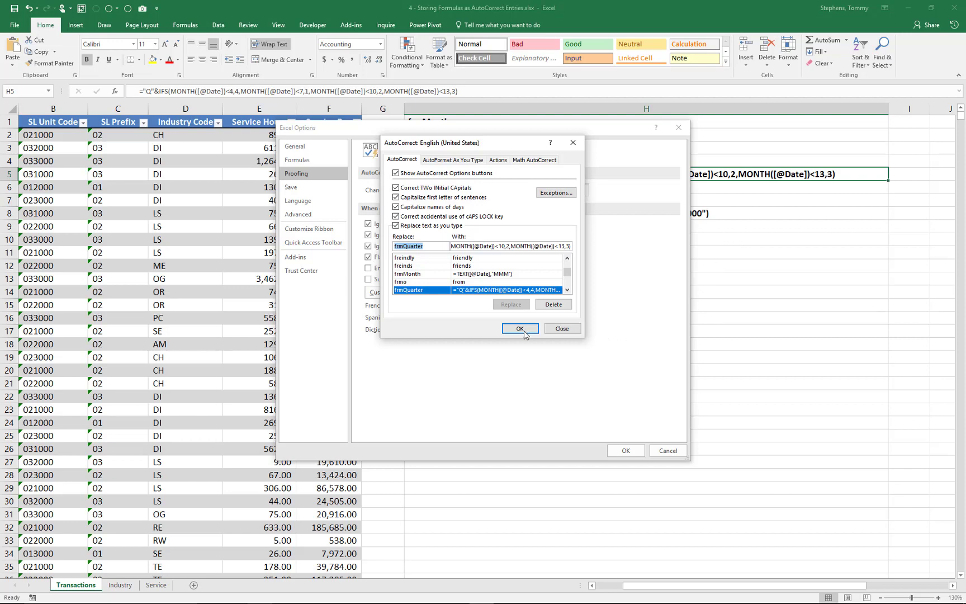
pyautogui.click(519, 328)
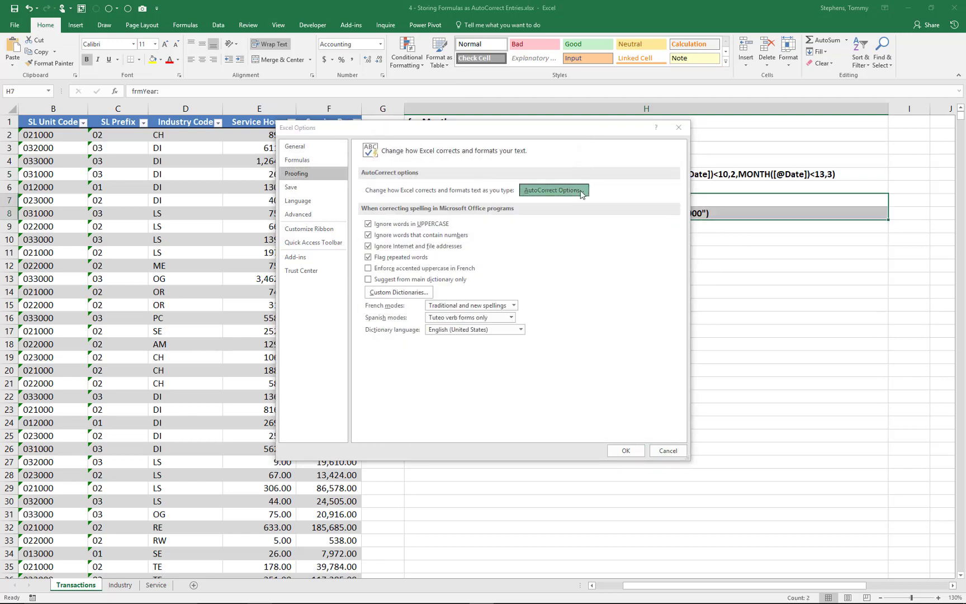
# Start a third AutoCorrect entry named frmYear for the year formula
pyautogui.click(554, 190)
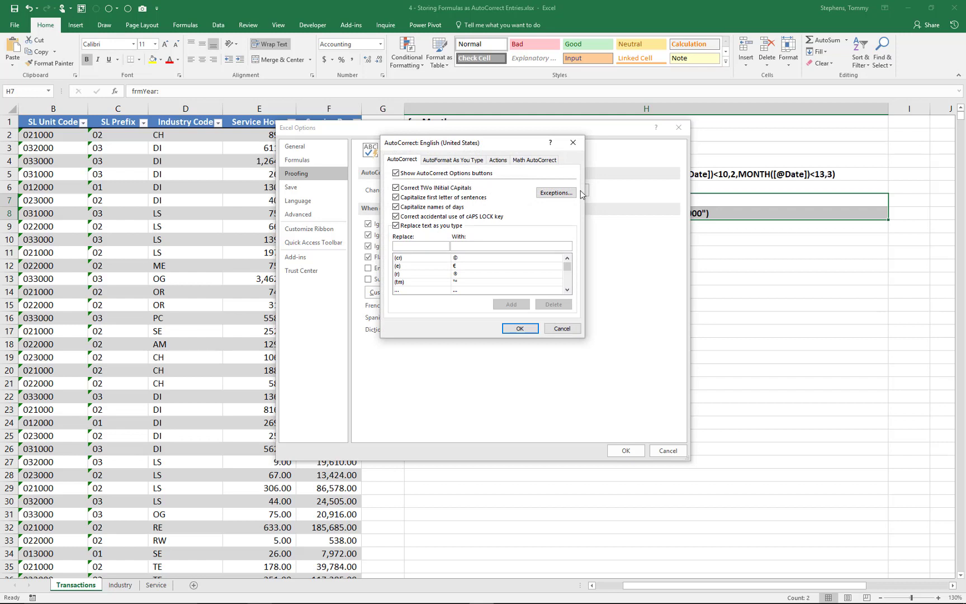
pyautogui.write('f')
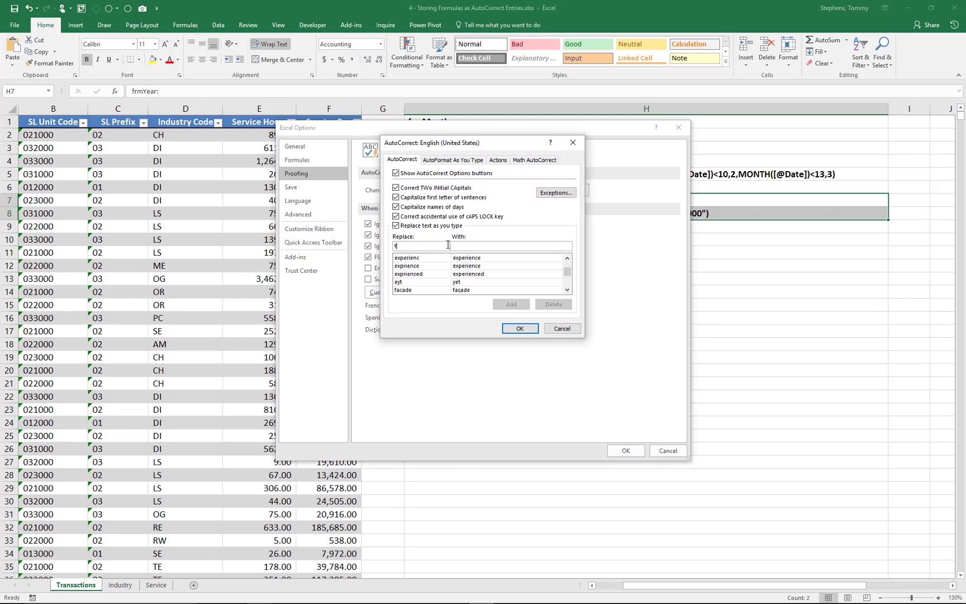
pyautogui.write('rmYea')
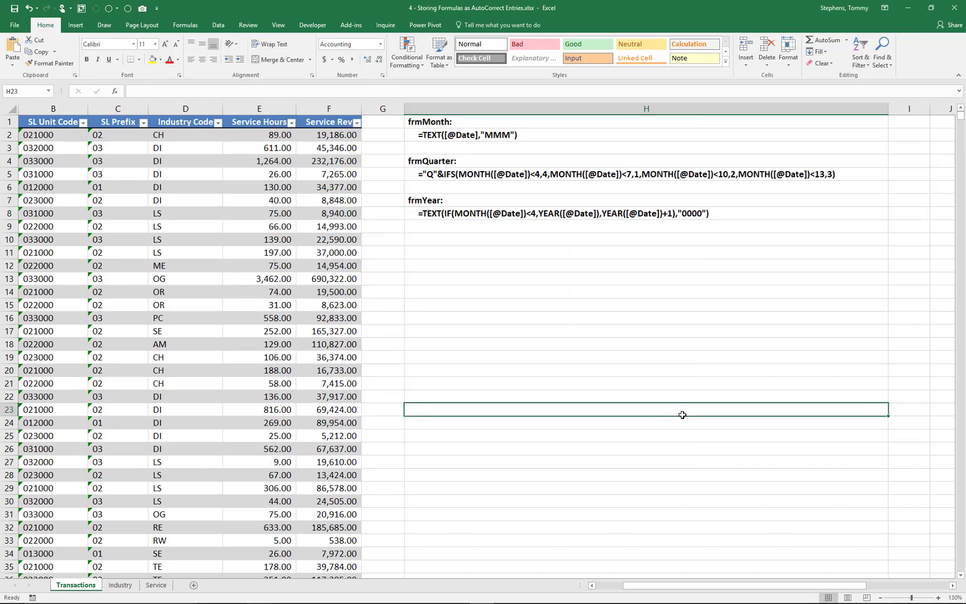
pyautogui.moveTo(691, 303)
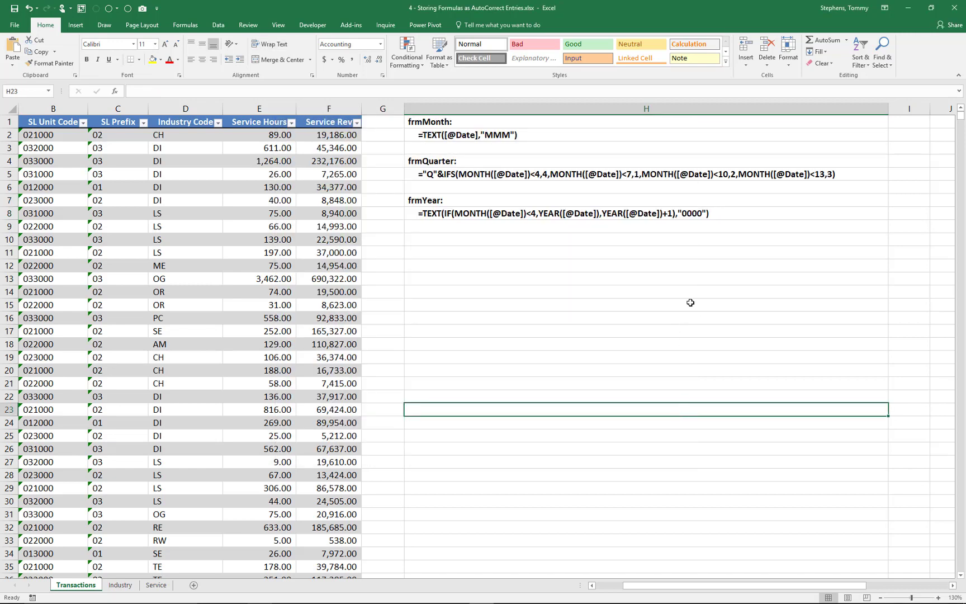
pyautogui.moveTo(683, 174)
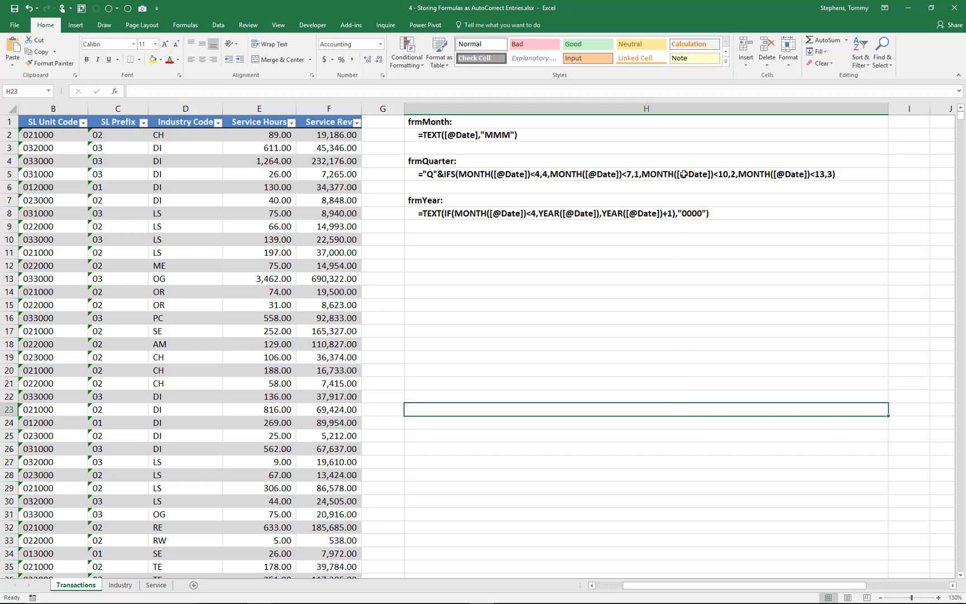
# Delete column H holding the formula notes from the sheet
pyautogui.rightClick(646, 108)
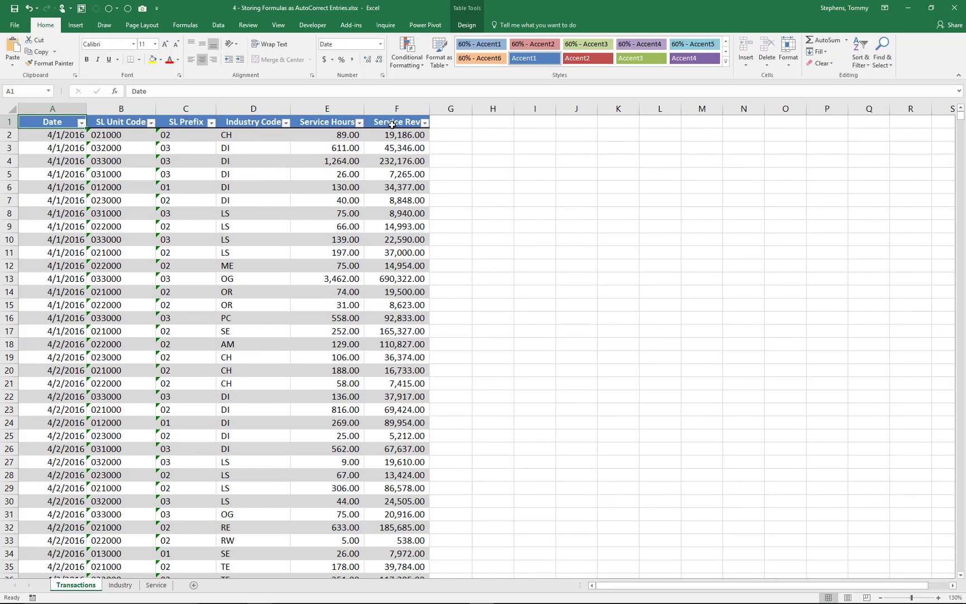
# Select G1 to add Month, Quarter and Year headers to the table
pyautogui.click(451, 122)
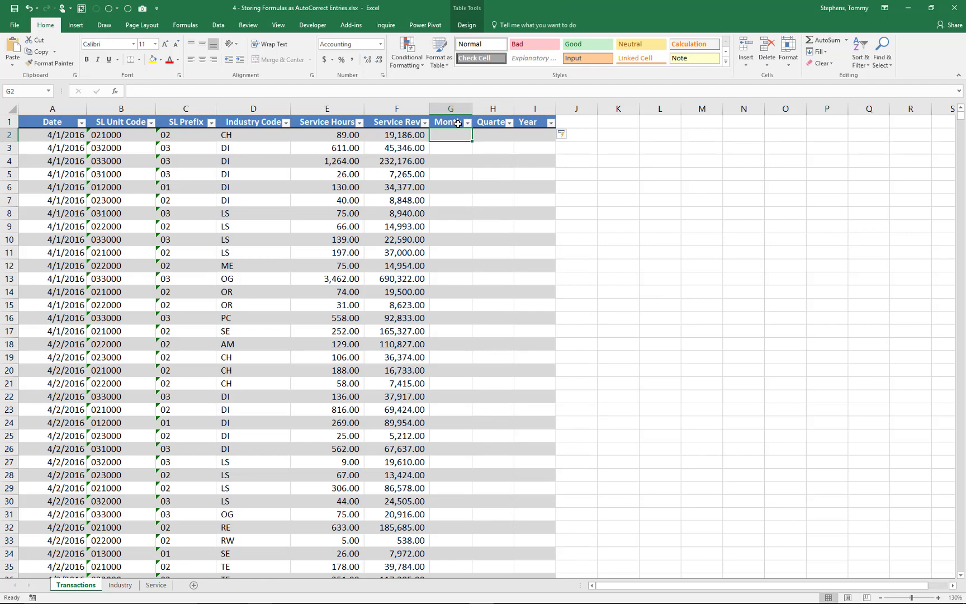
# Fill the Month column by entering frmMonth in G2 and inspect the inserted TEXT formula
pyautogui.write('frmMon')
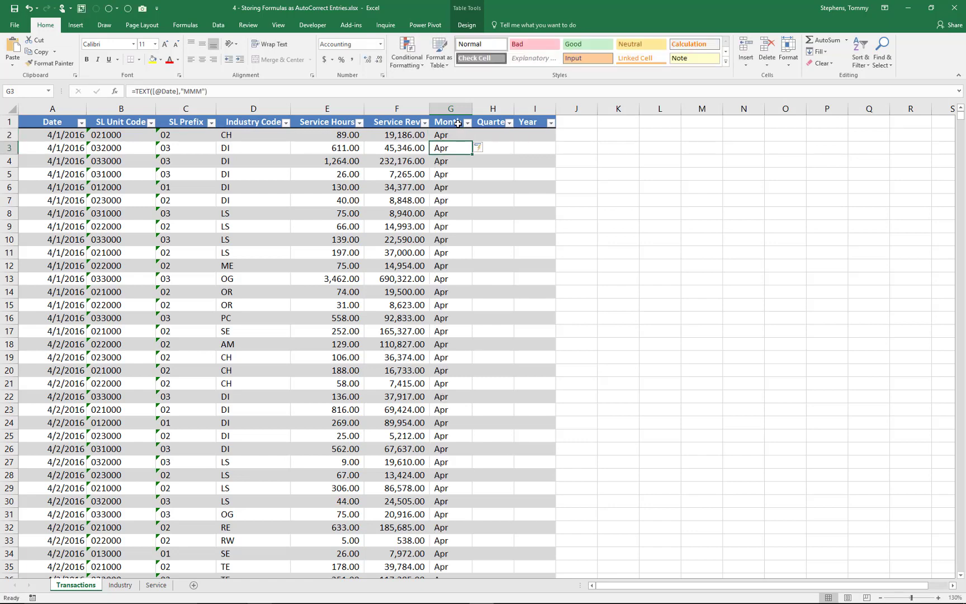
pyautogui.click(449, 134)
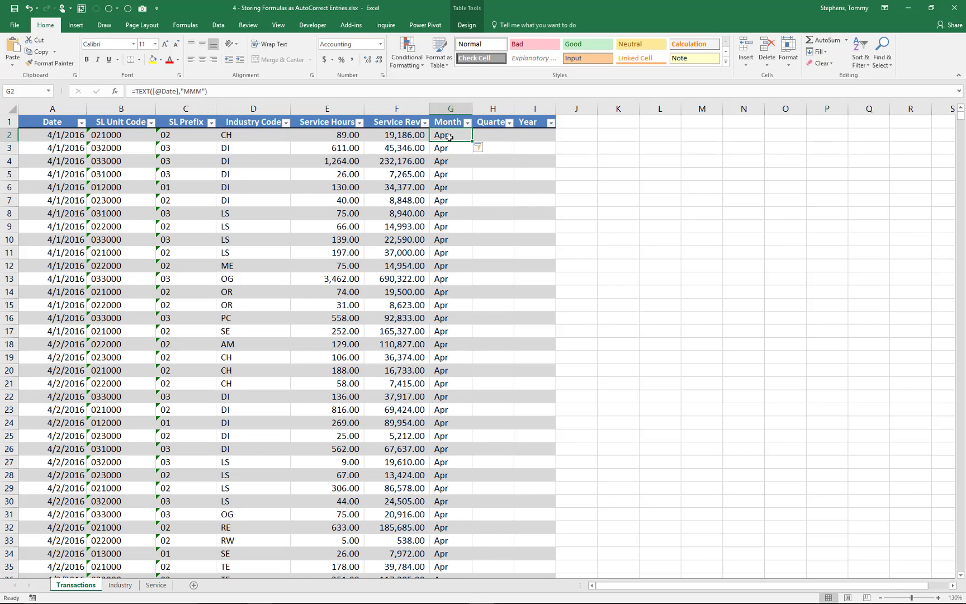
pyautogui.doubleClick(443, 135)
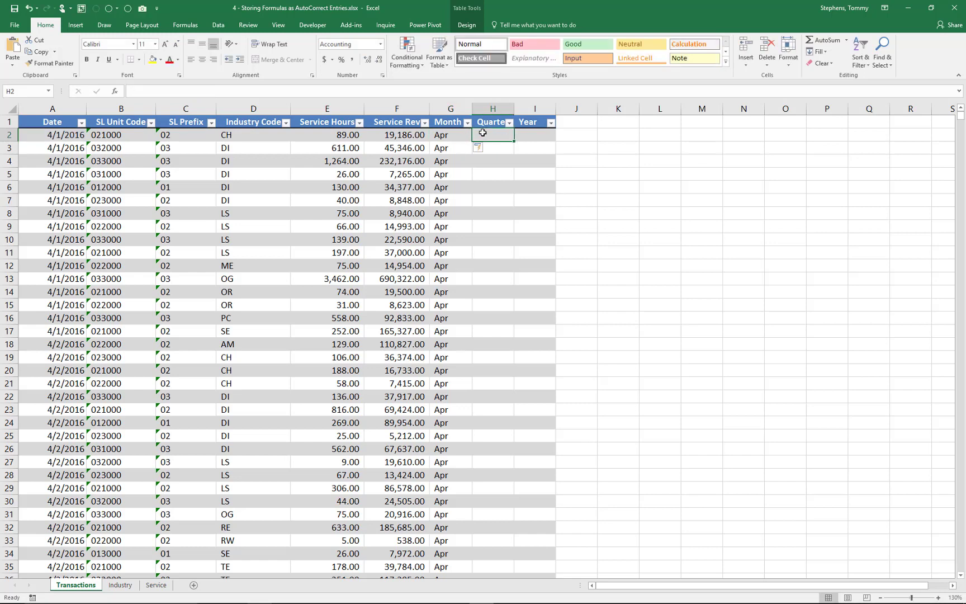
# Fill the Quarter column by entering frmQuarter in H2 and check the inserted IFS formula
pyautogui.write('frmQ')
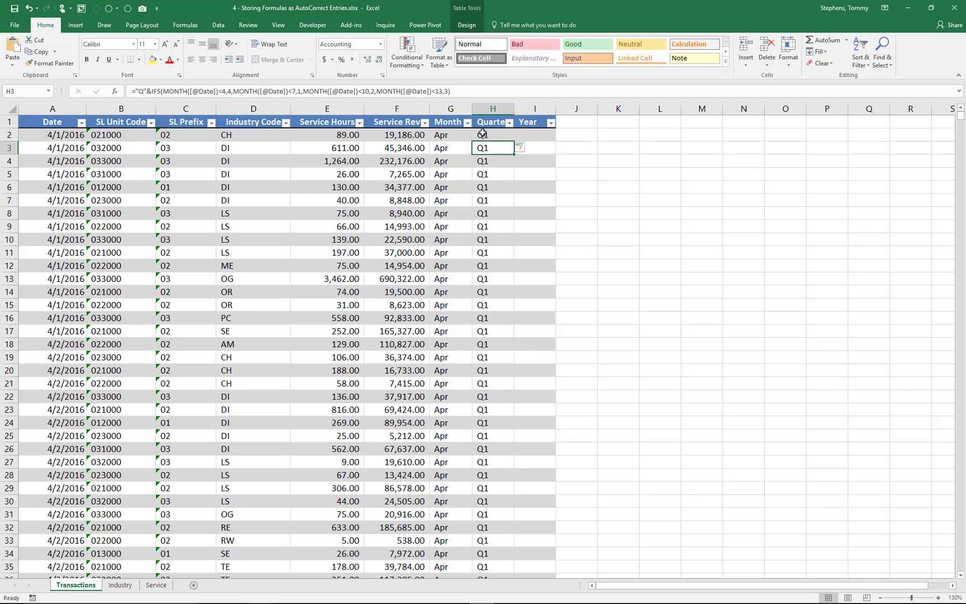
pyautogui.click(492, 134)
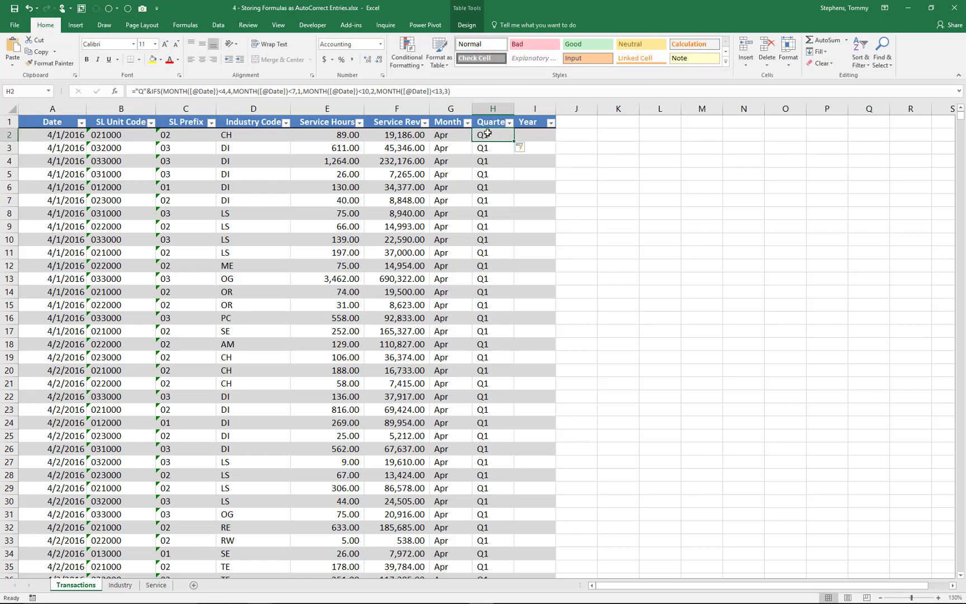